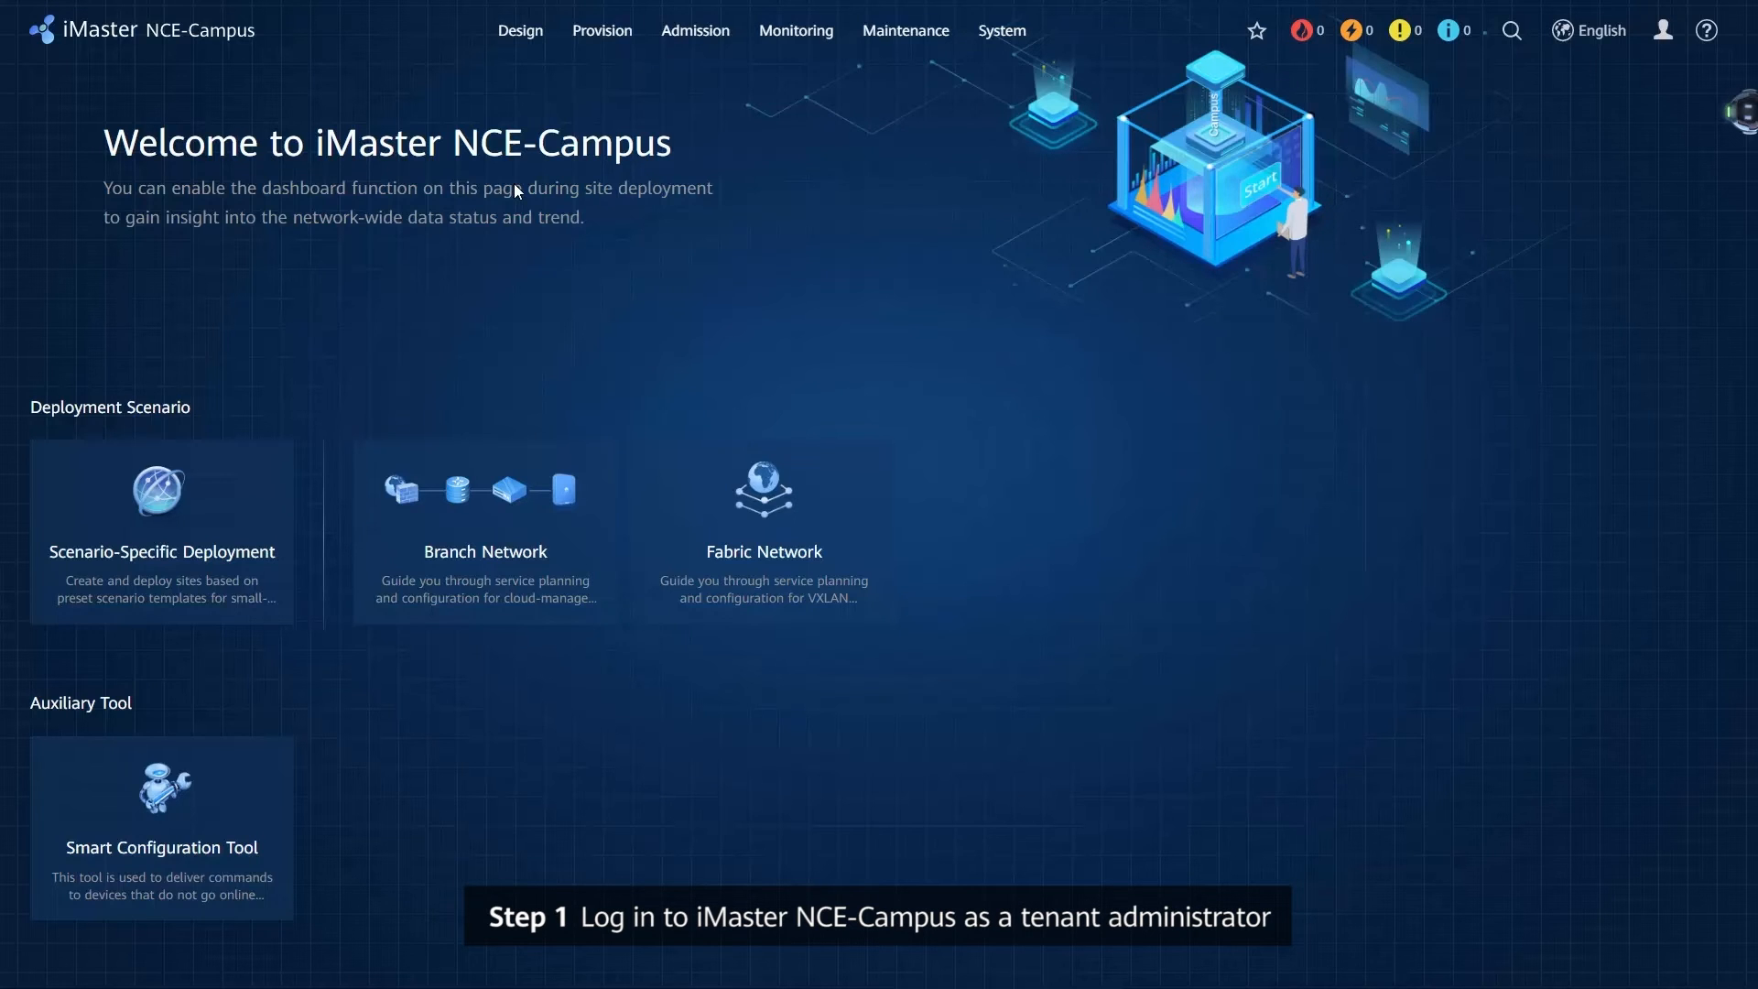
# Open Device Management under Design > Site Agile Deployment from the welcome page
pyautogui.click(519, 30)
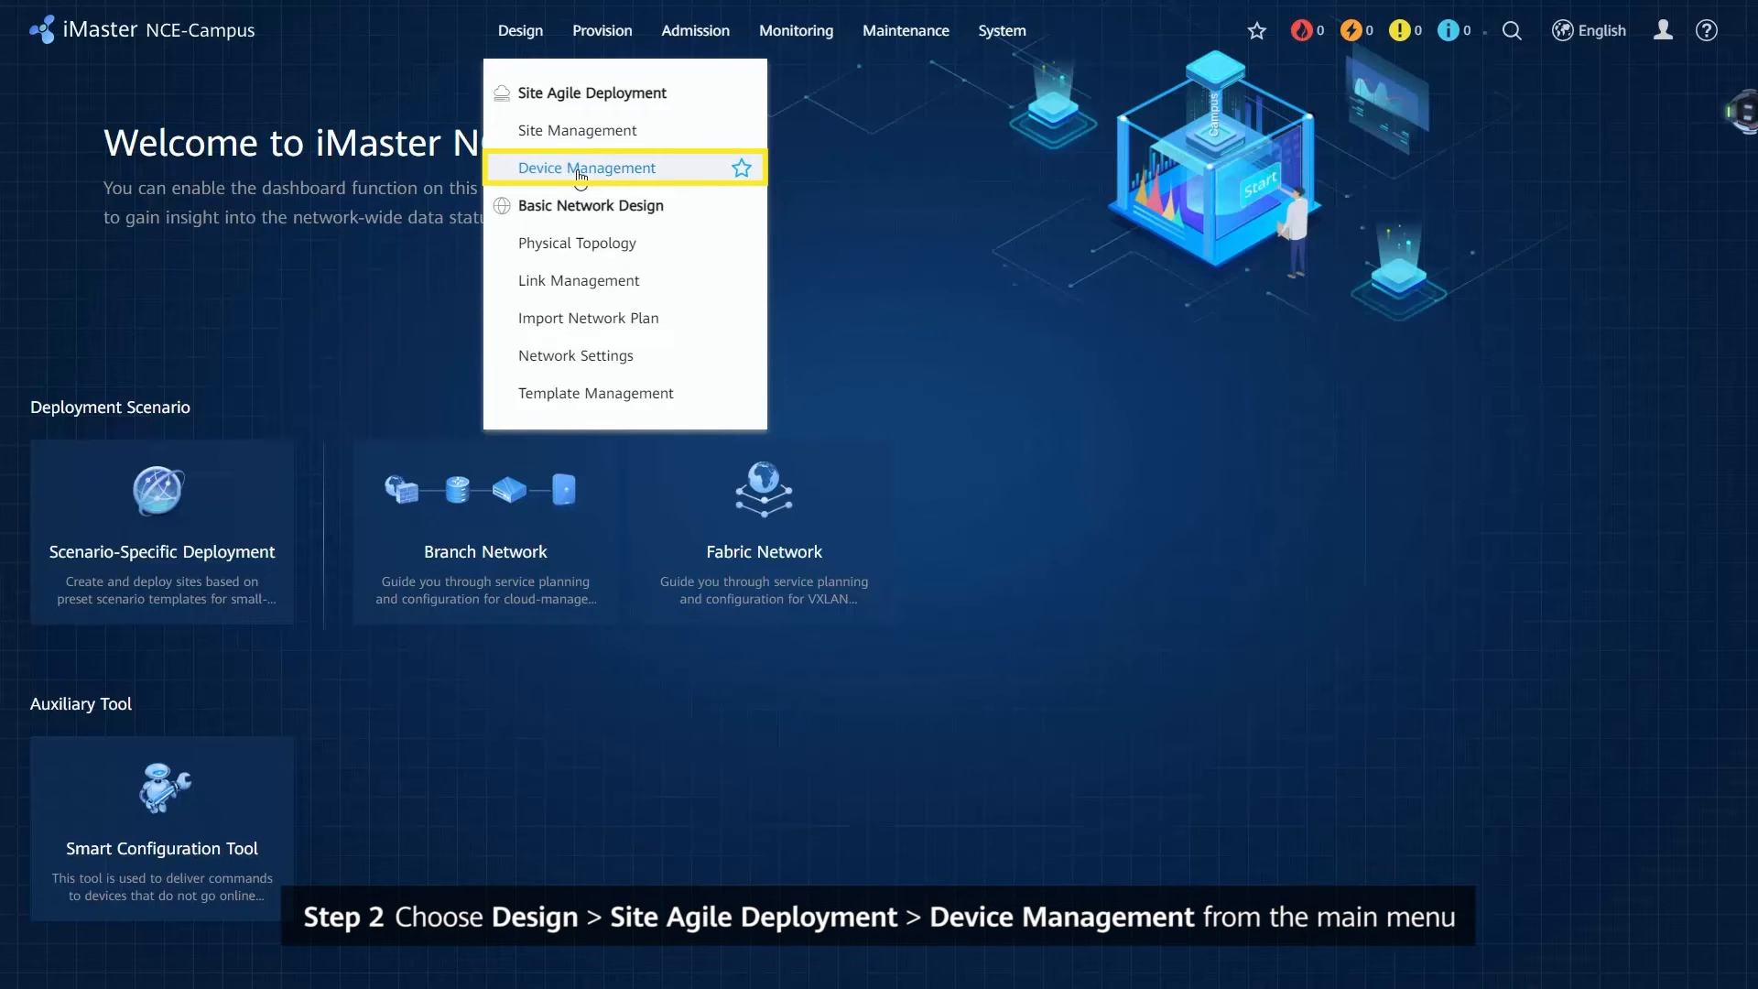
pyautogui.click(586, 166)
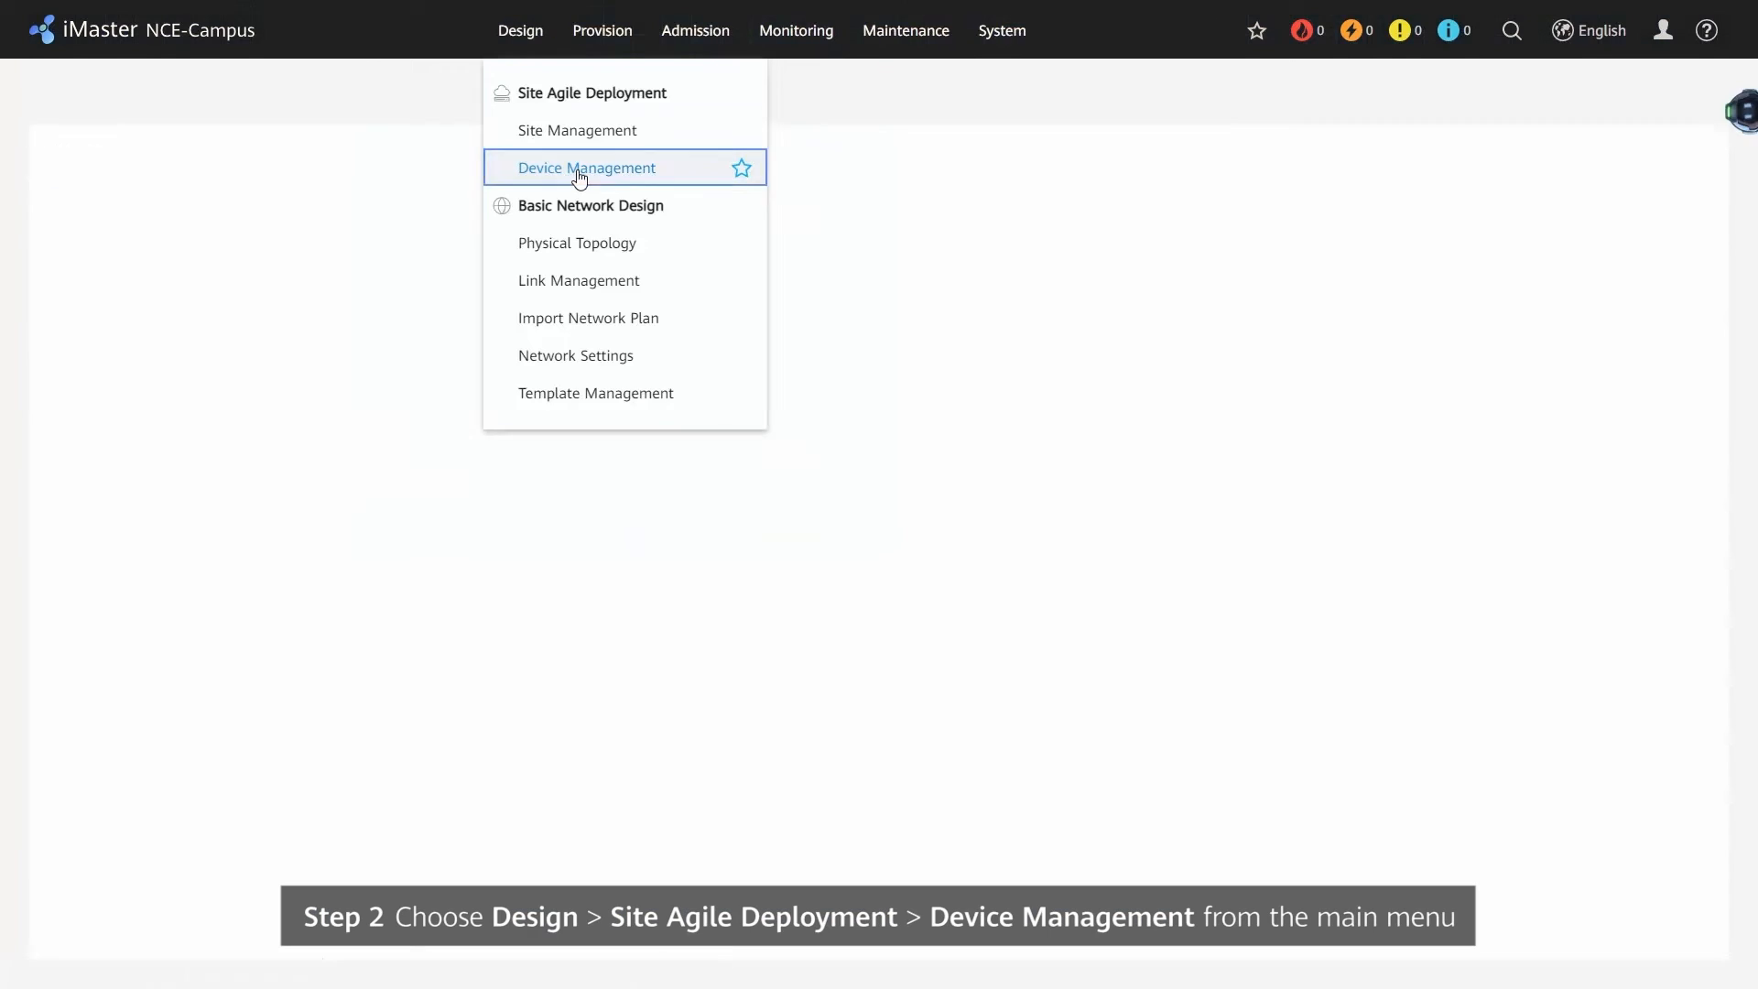
pyautogui.click(586, 167)
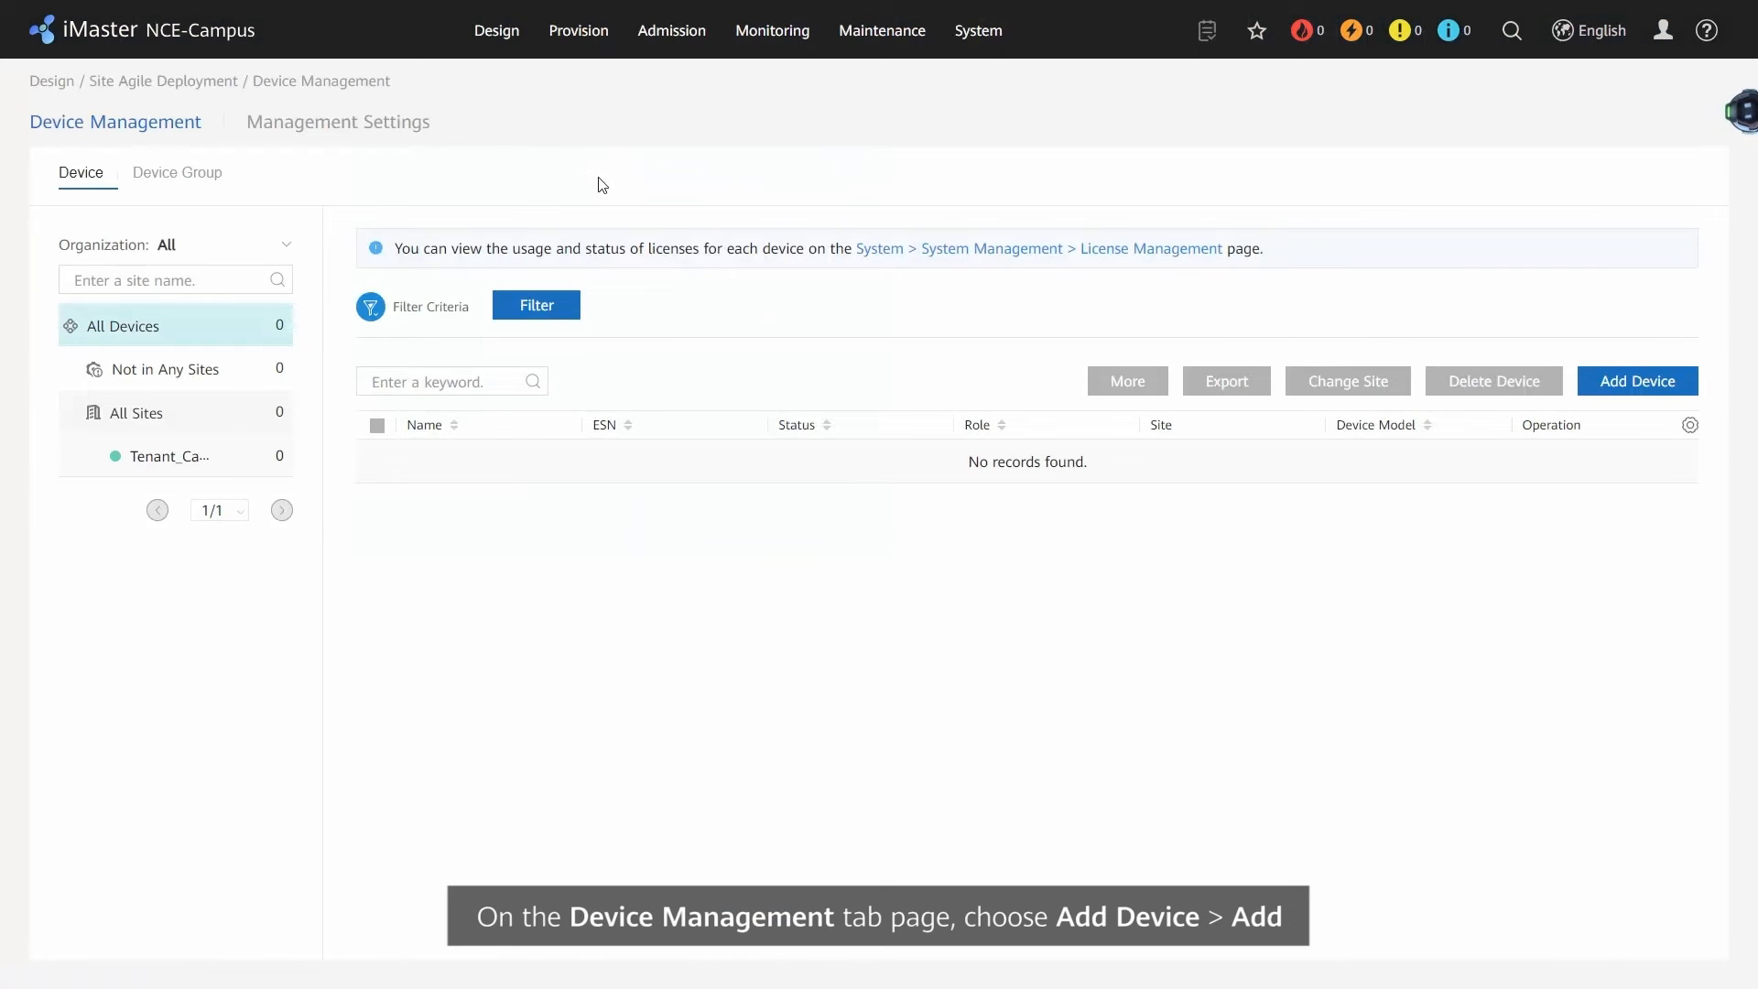
# Choose Add from the Add Device menu to add a single device manually
pyautogui.click(1636, 380)
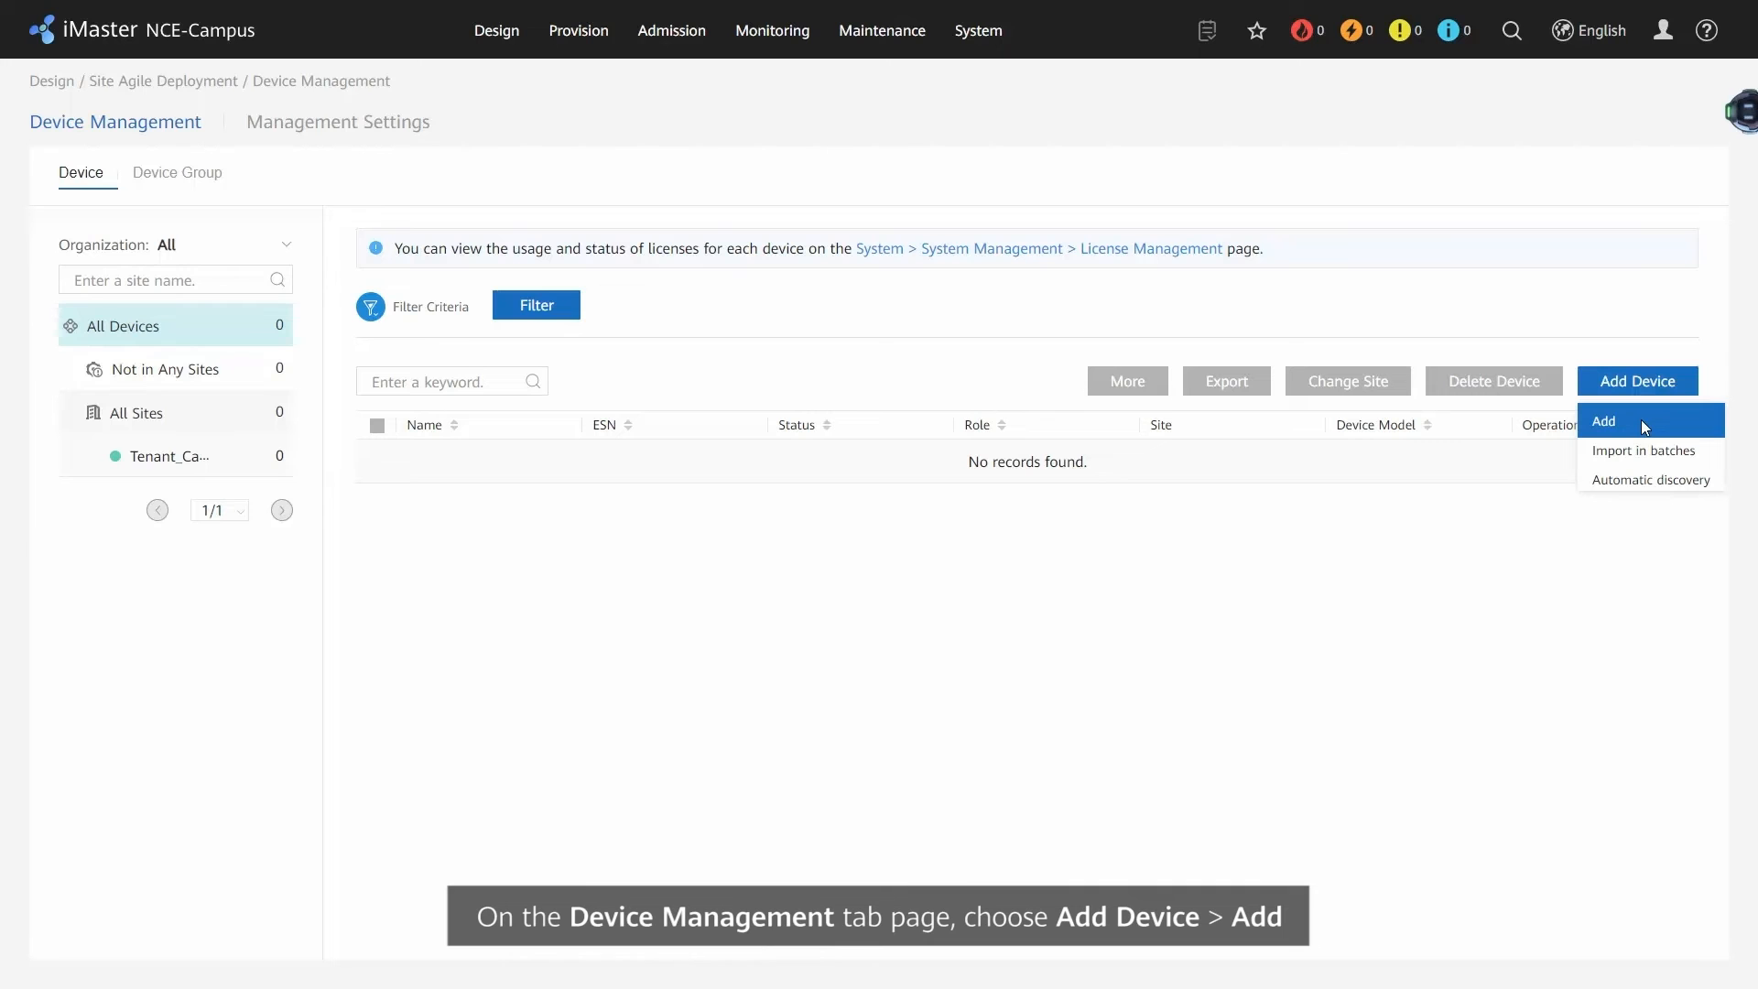
pyautogui.click(1604, 420)
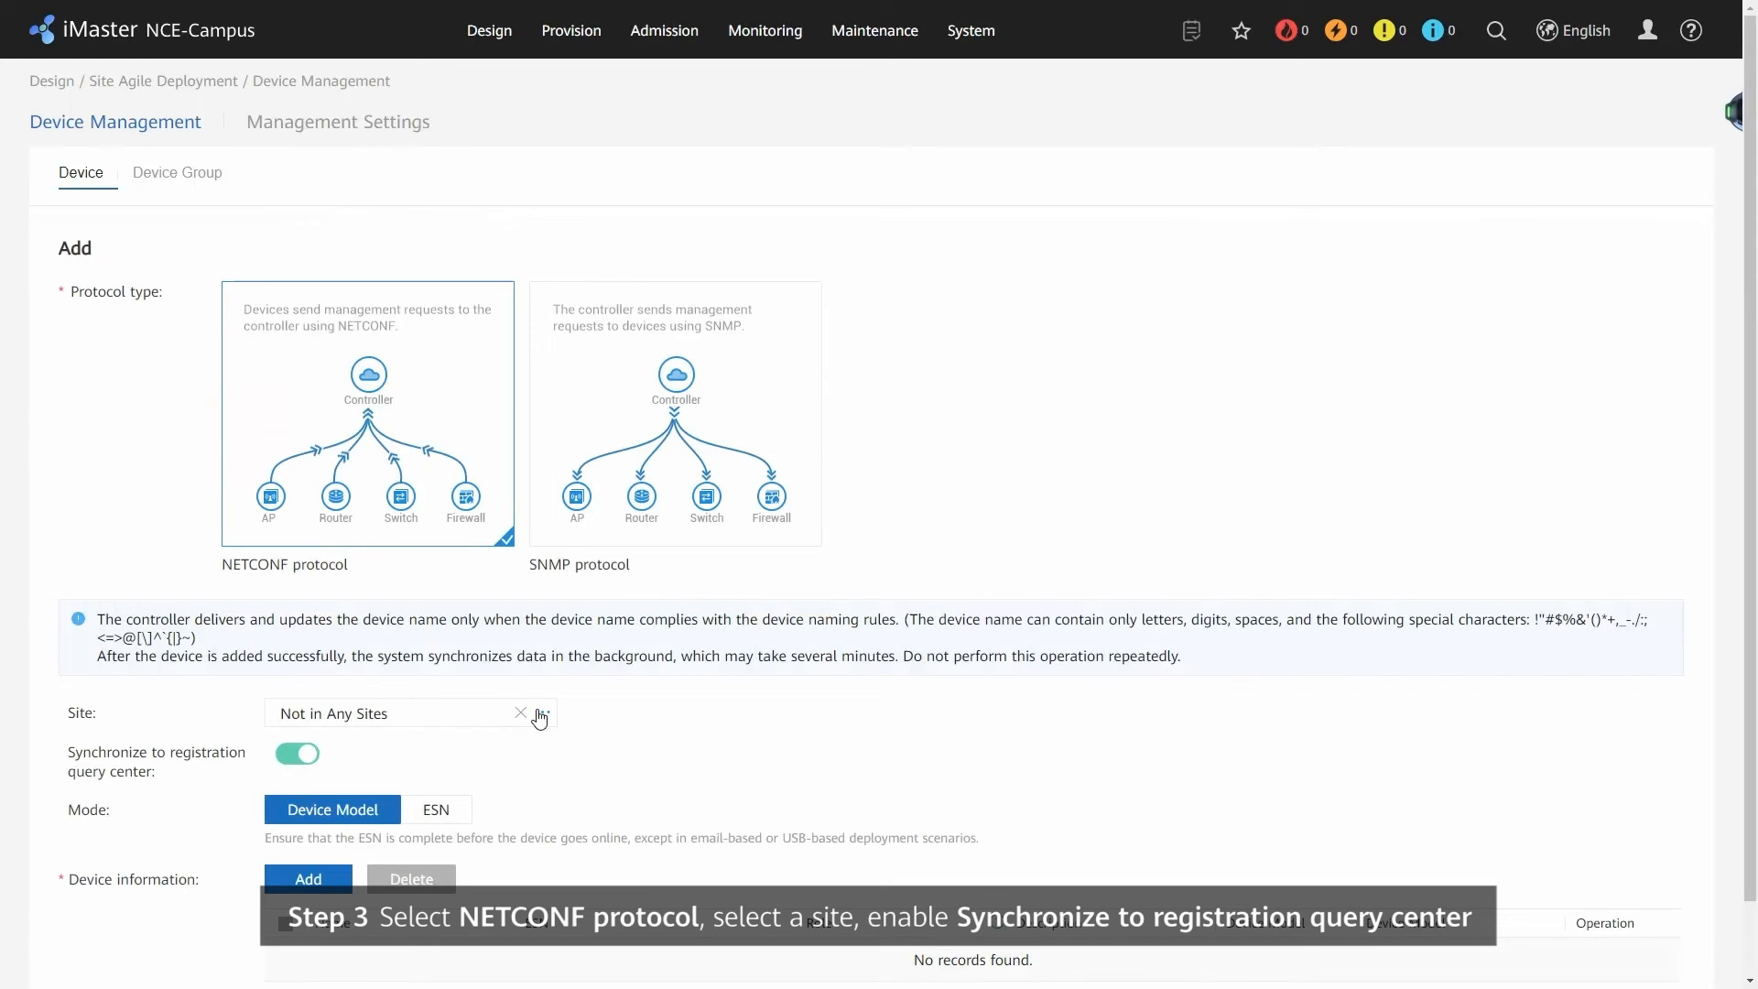
# Select Tenant_Campus as the site for the new NETCONF device
pyautogui.click(540, 714)
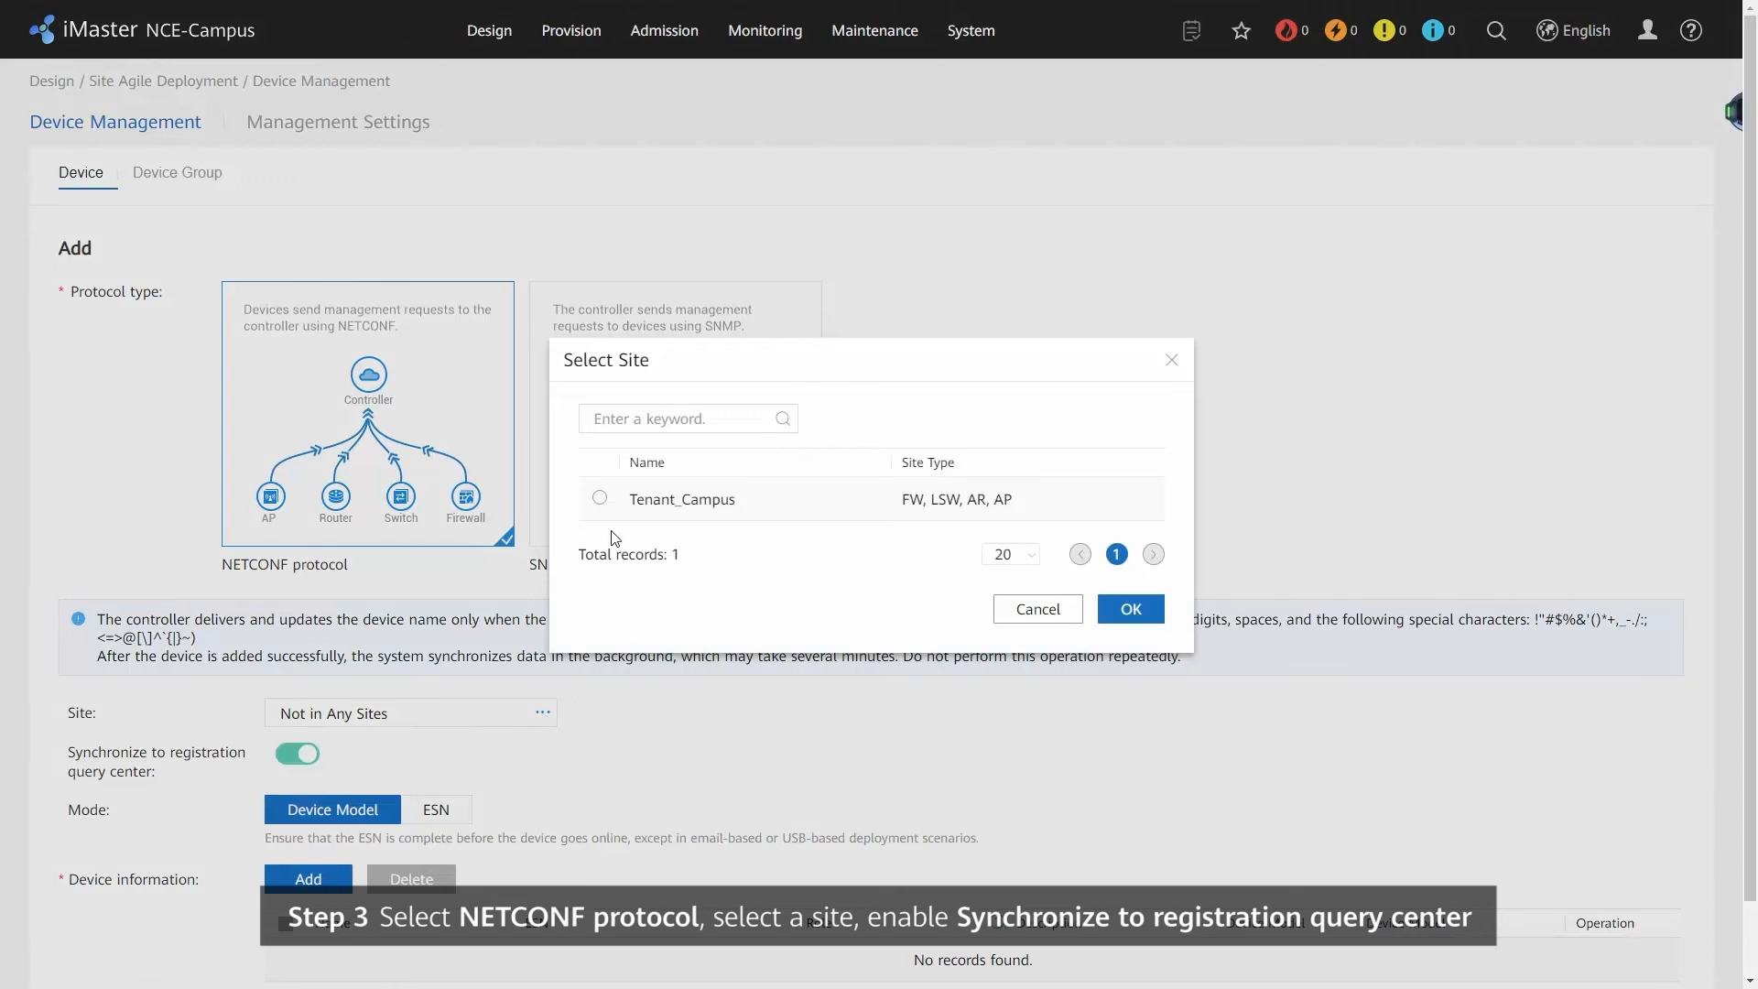
pyautogui.click(1129, 609)
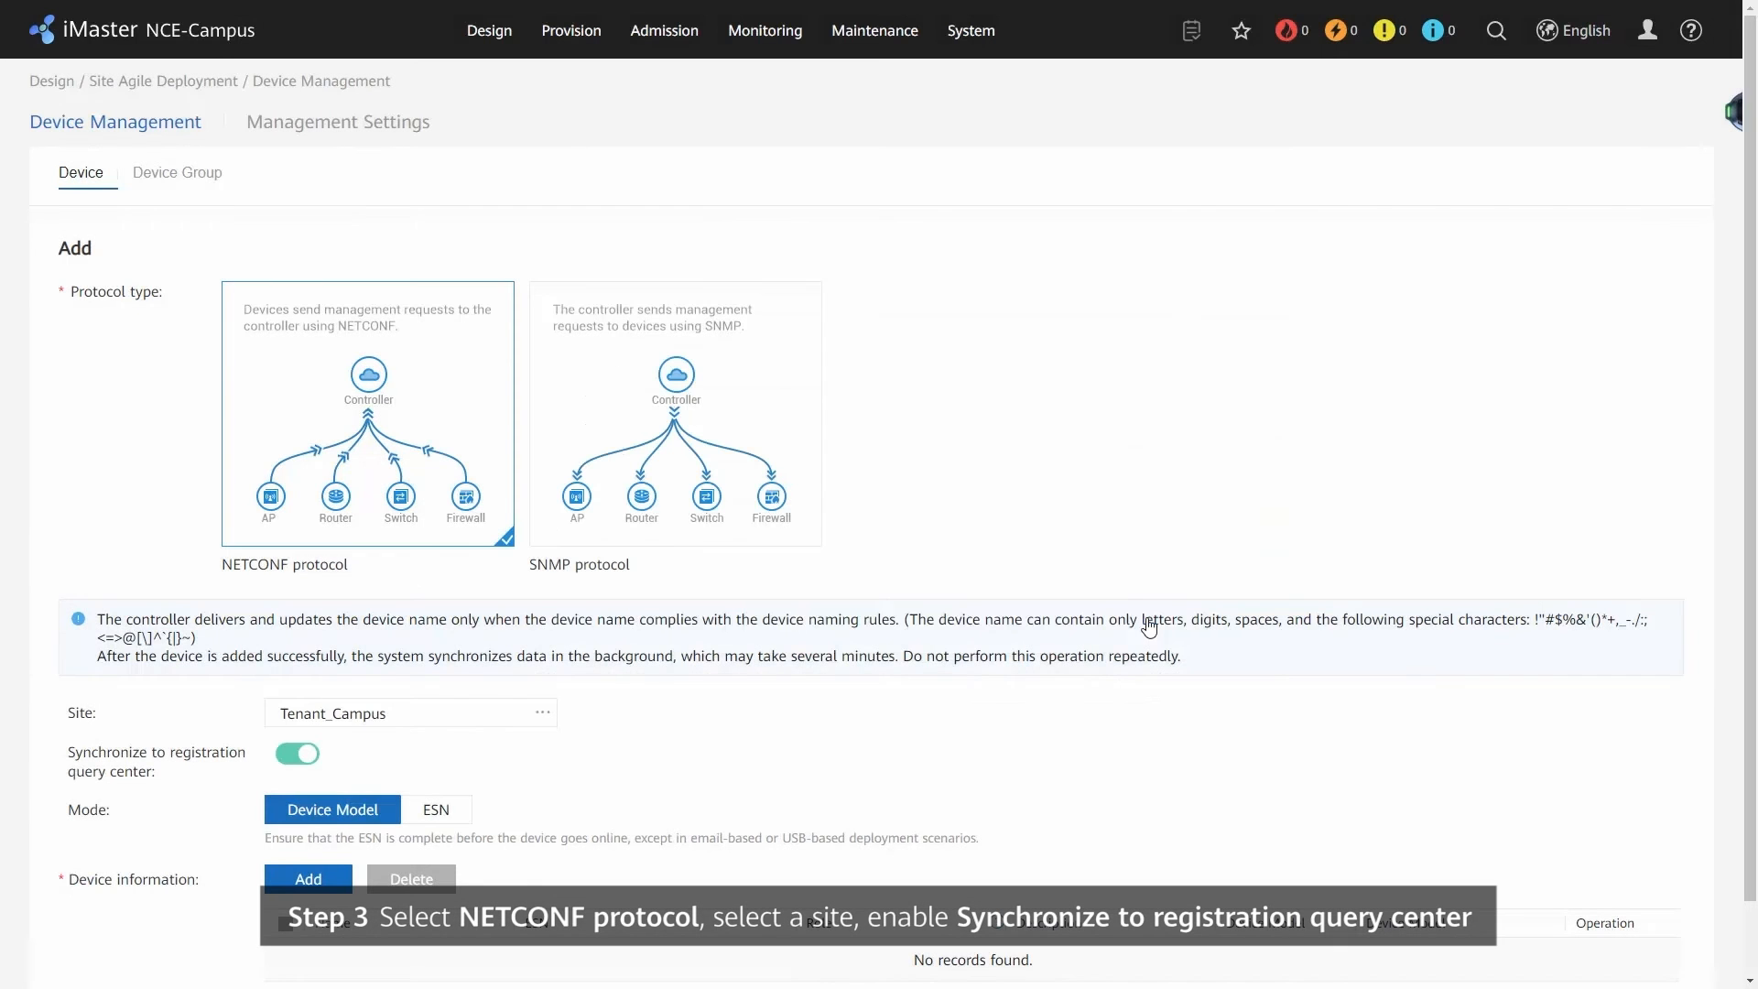
pyautogui.moveTo(770, 695)
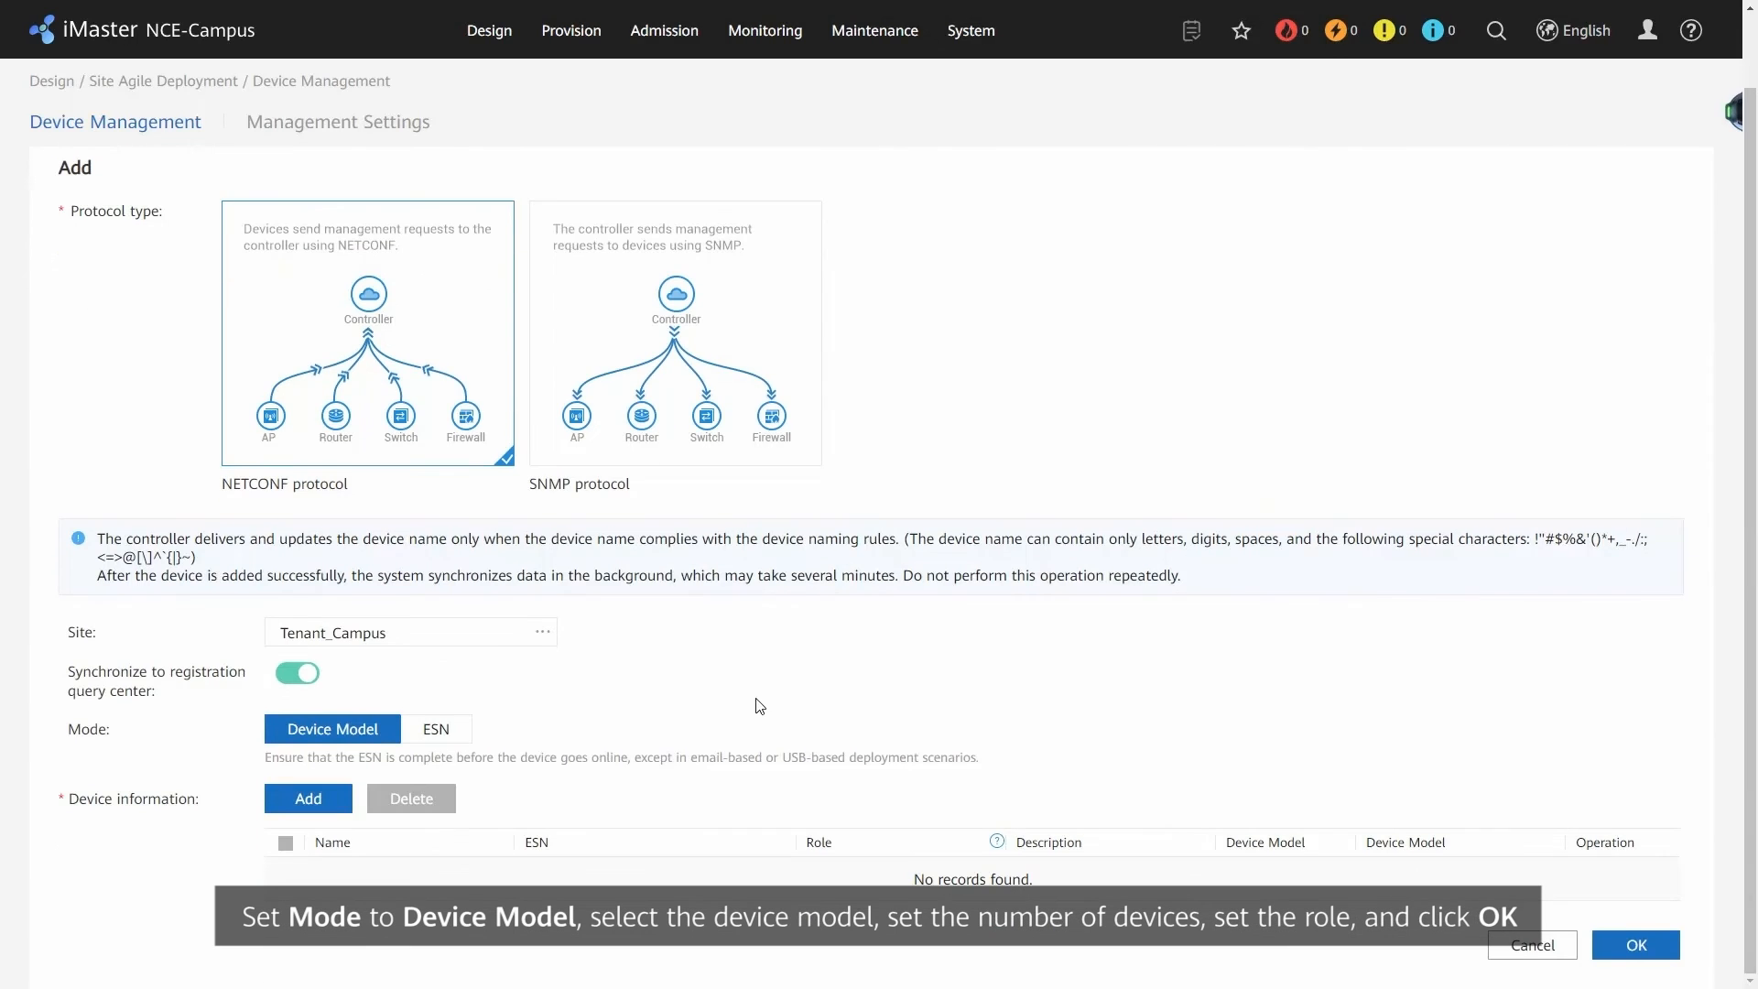
# Add one AR-type AR6120 router named AR1 by device model and save it
pyautogui.click(309, 799)
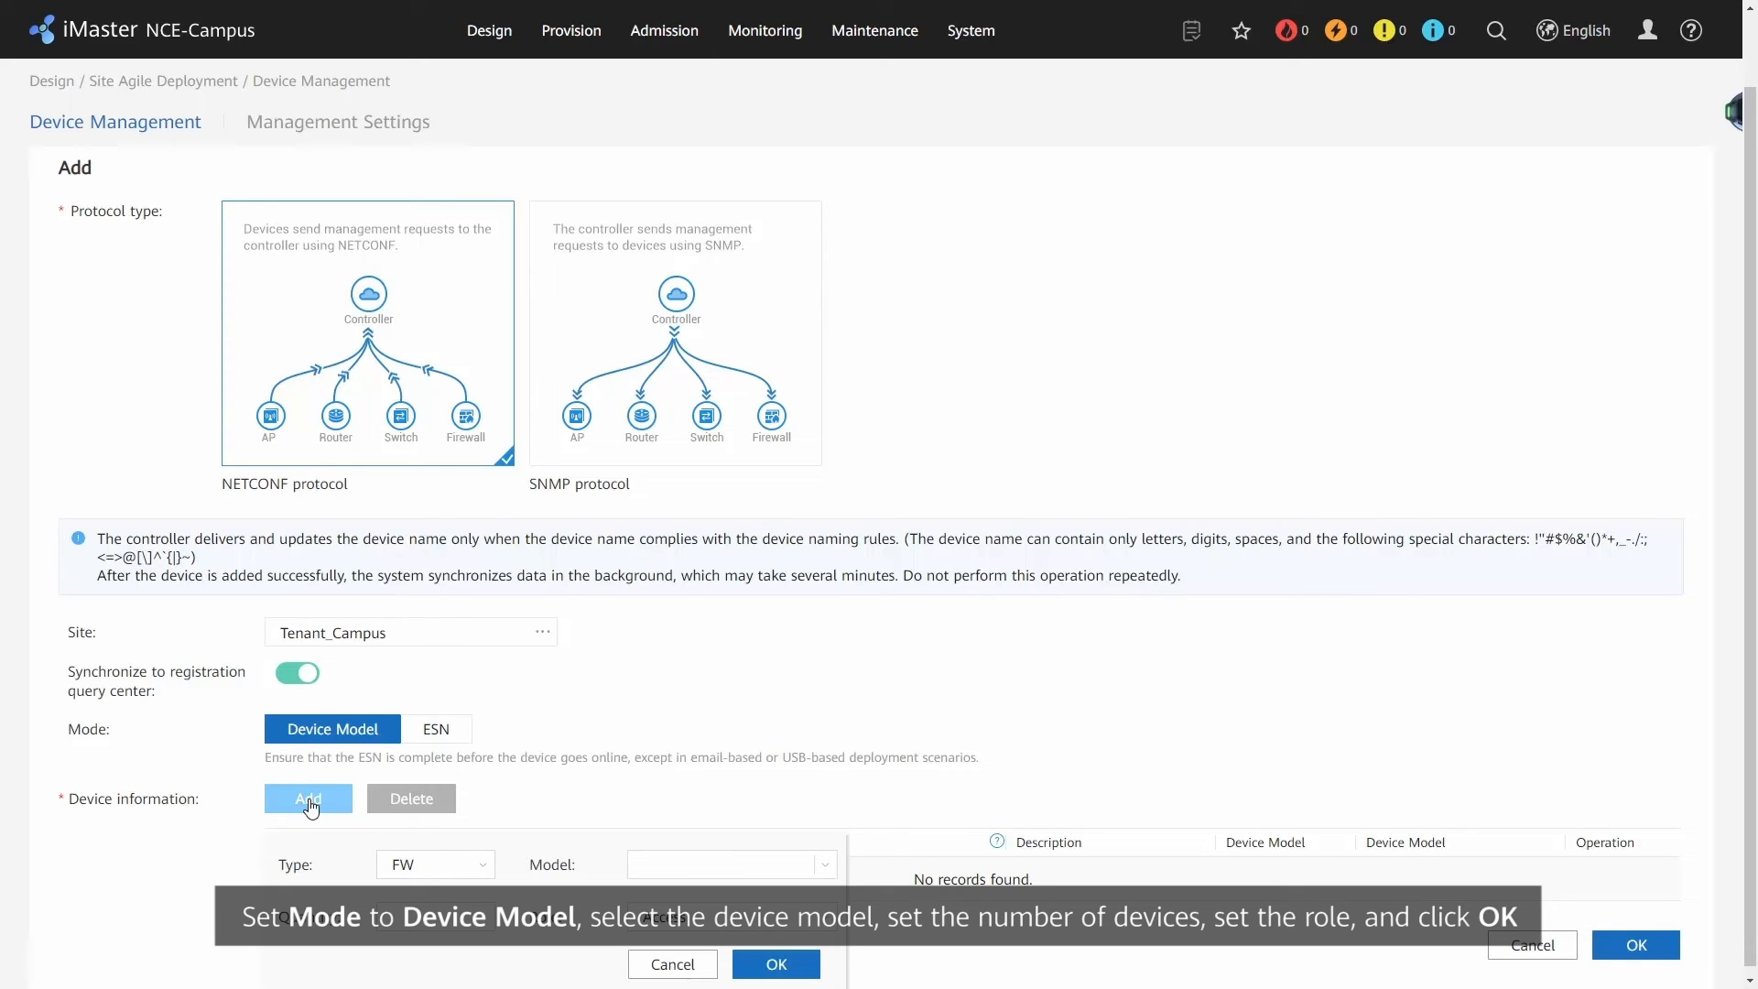
pyautogui.click(435, 863)
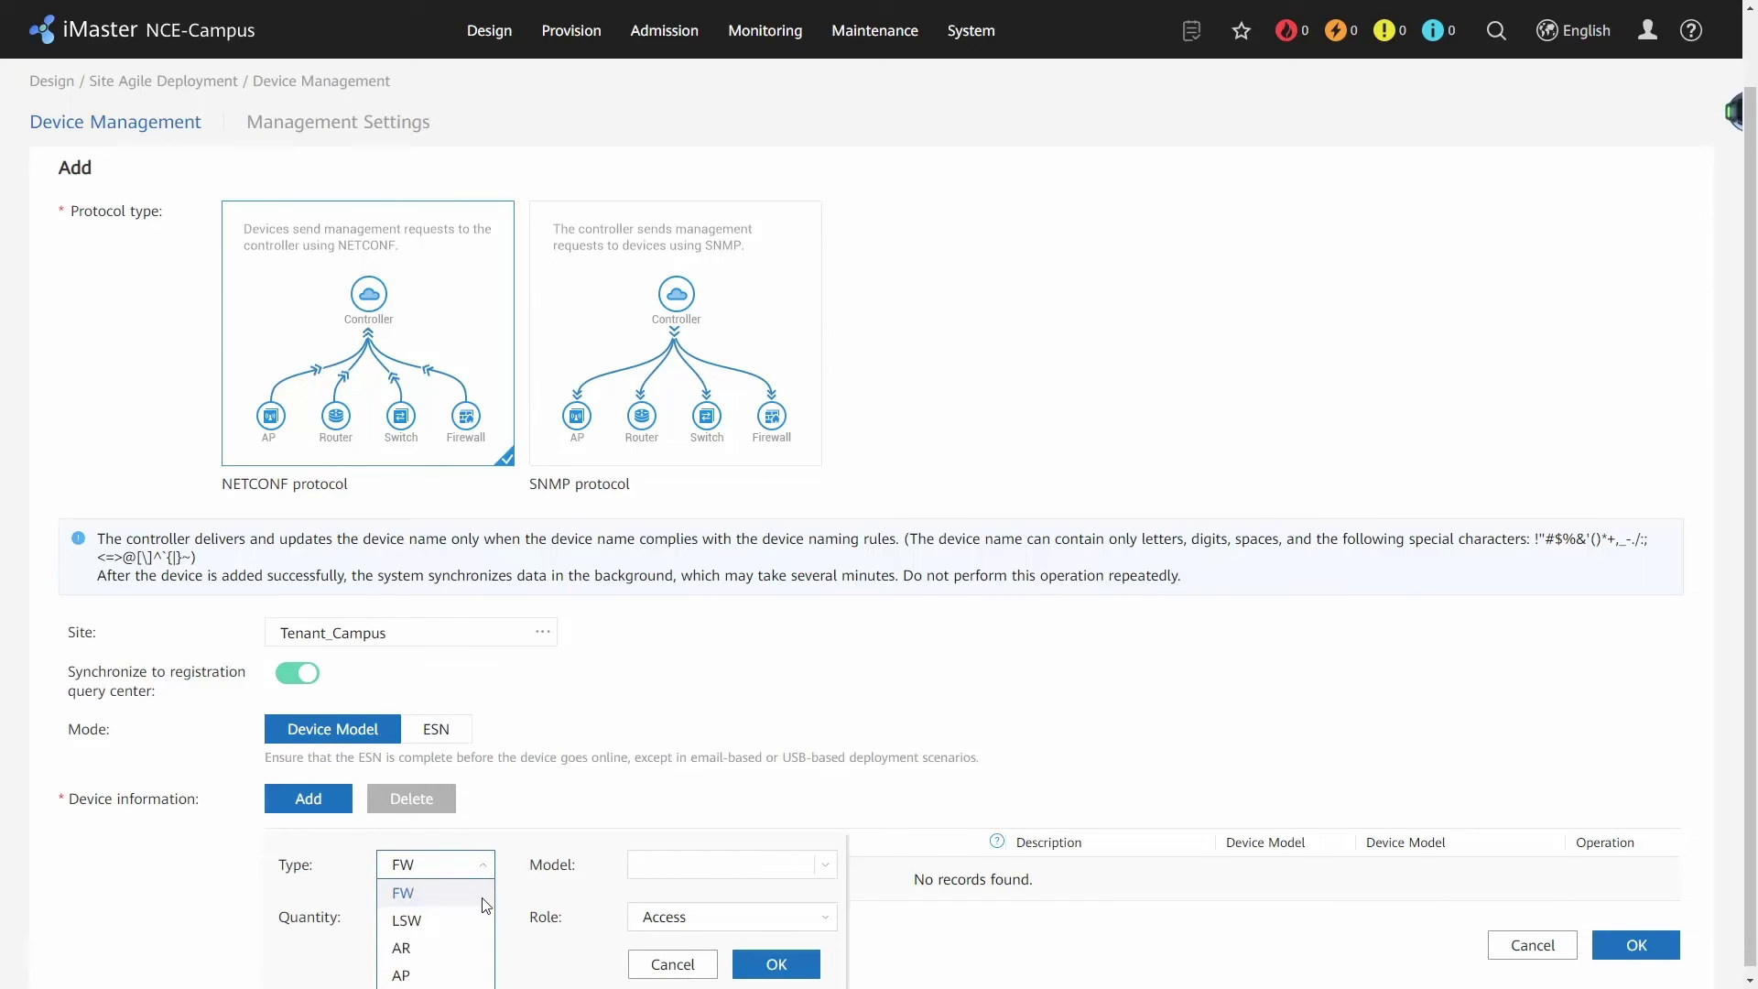
pyautogui.click(400, 948)
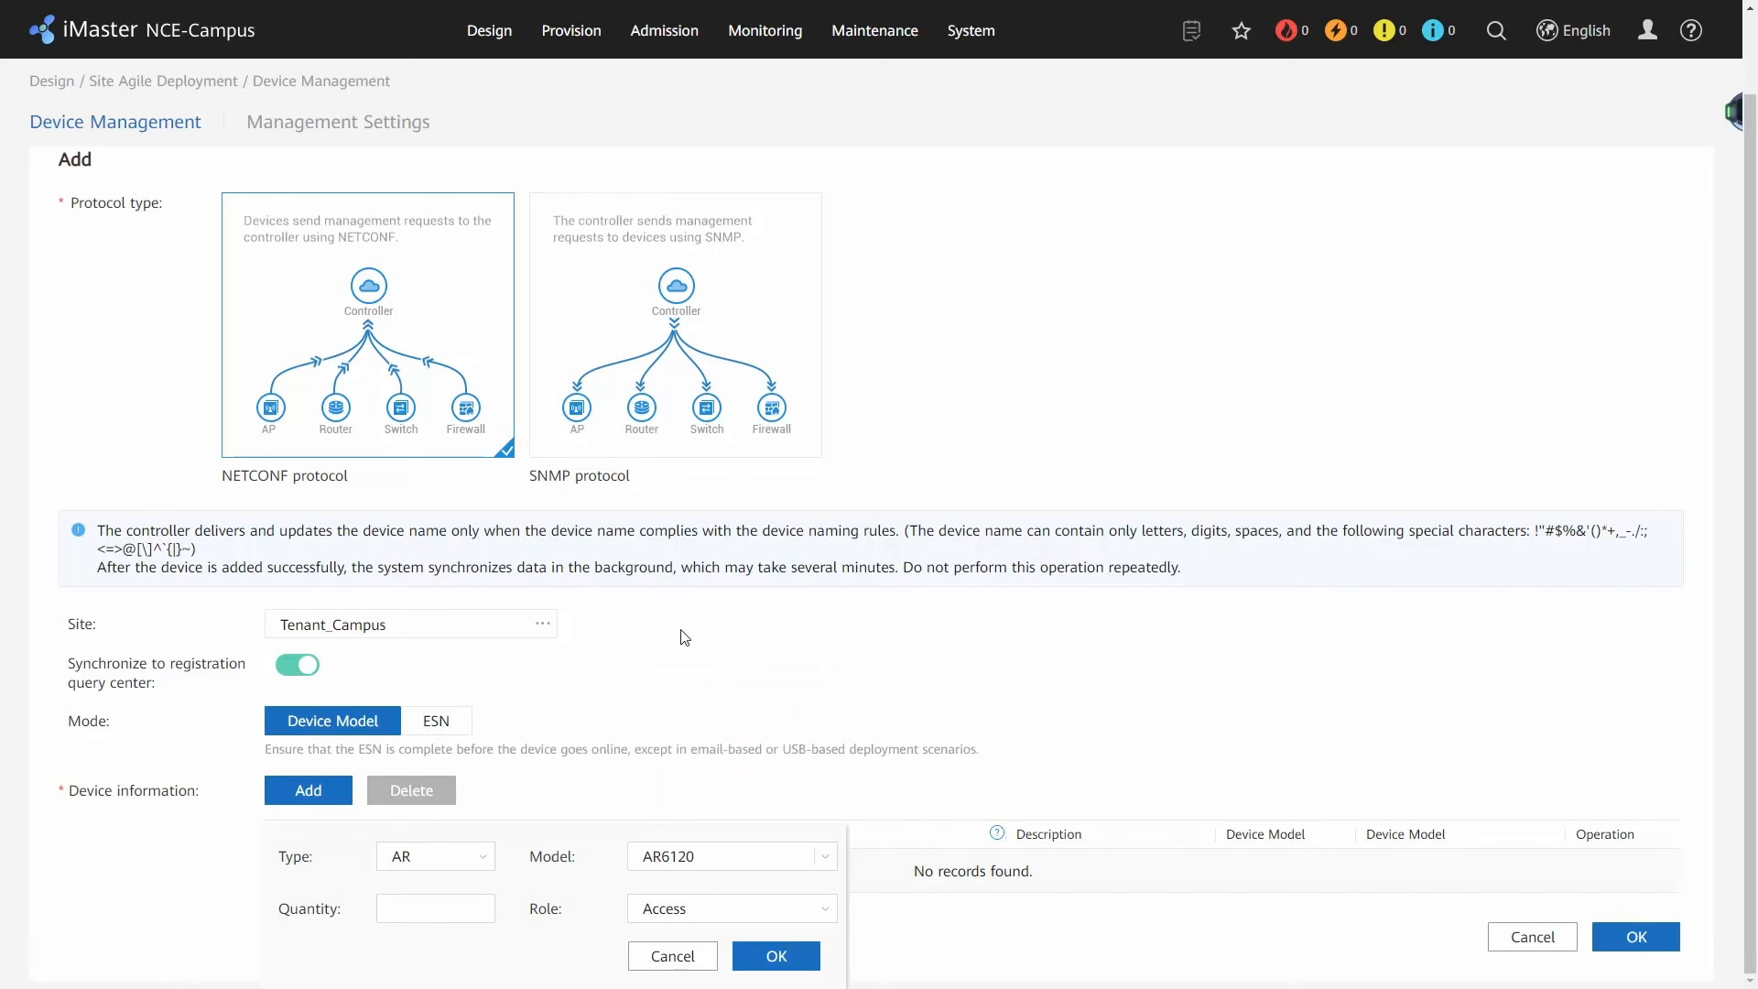
pyautogui.click(435, 908)
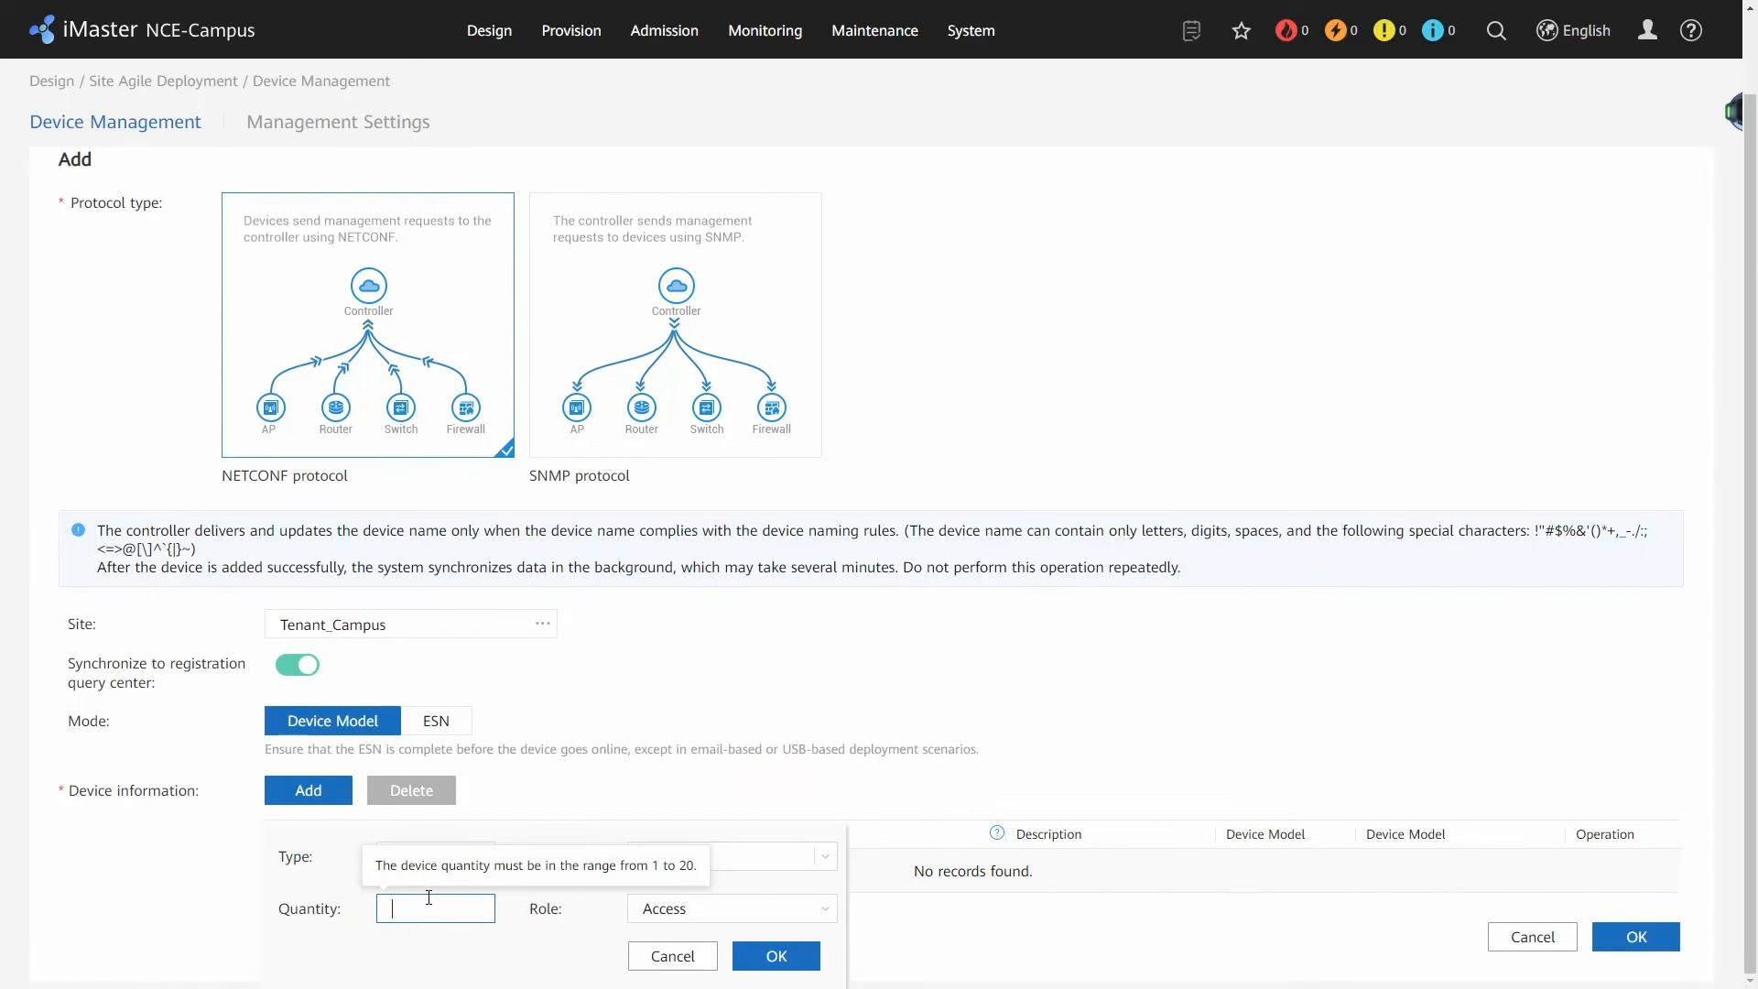
pyautogui.click(775, 955)
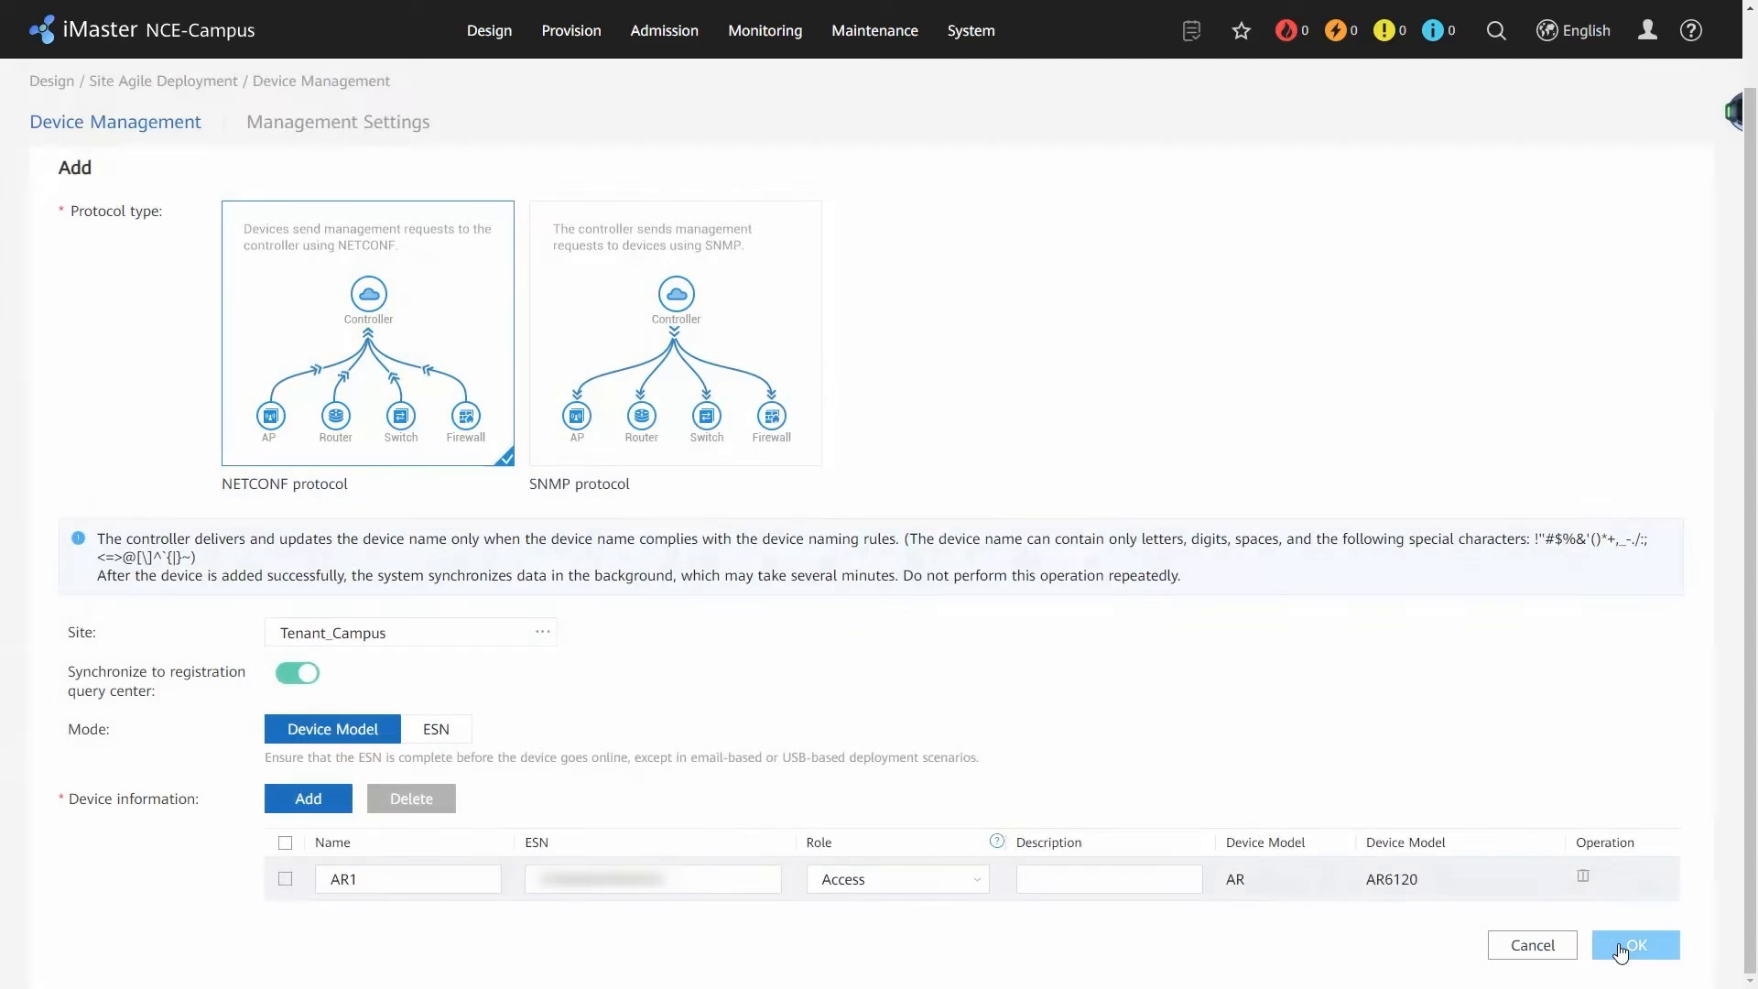
pyautogui.click(1633, 945)
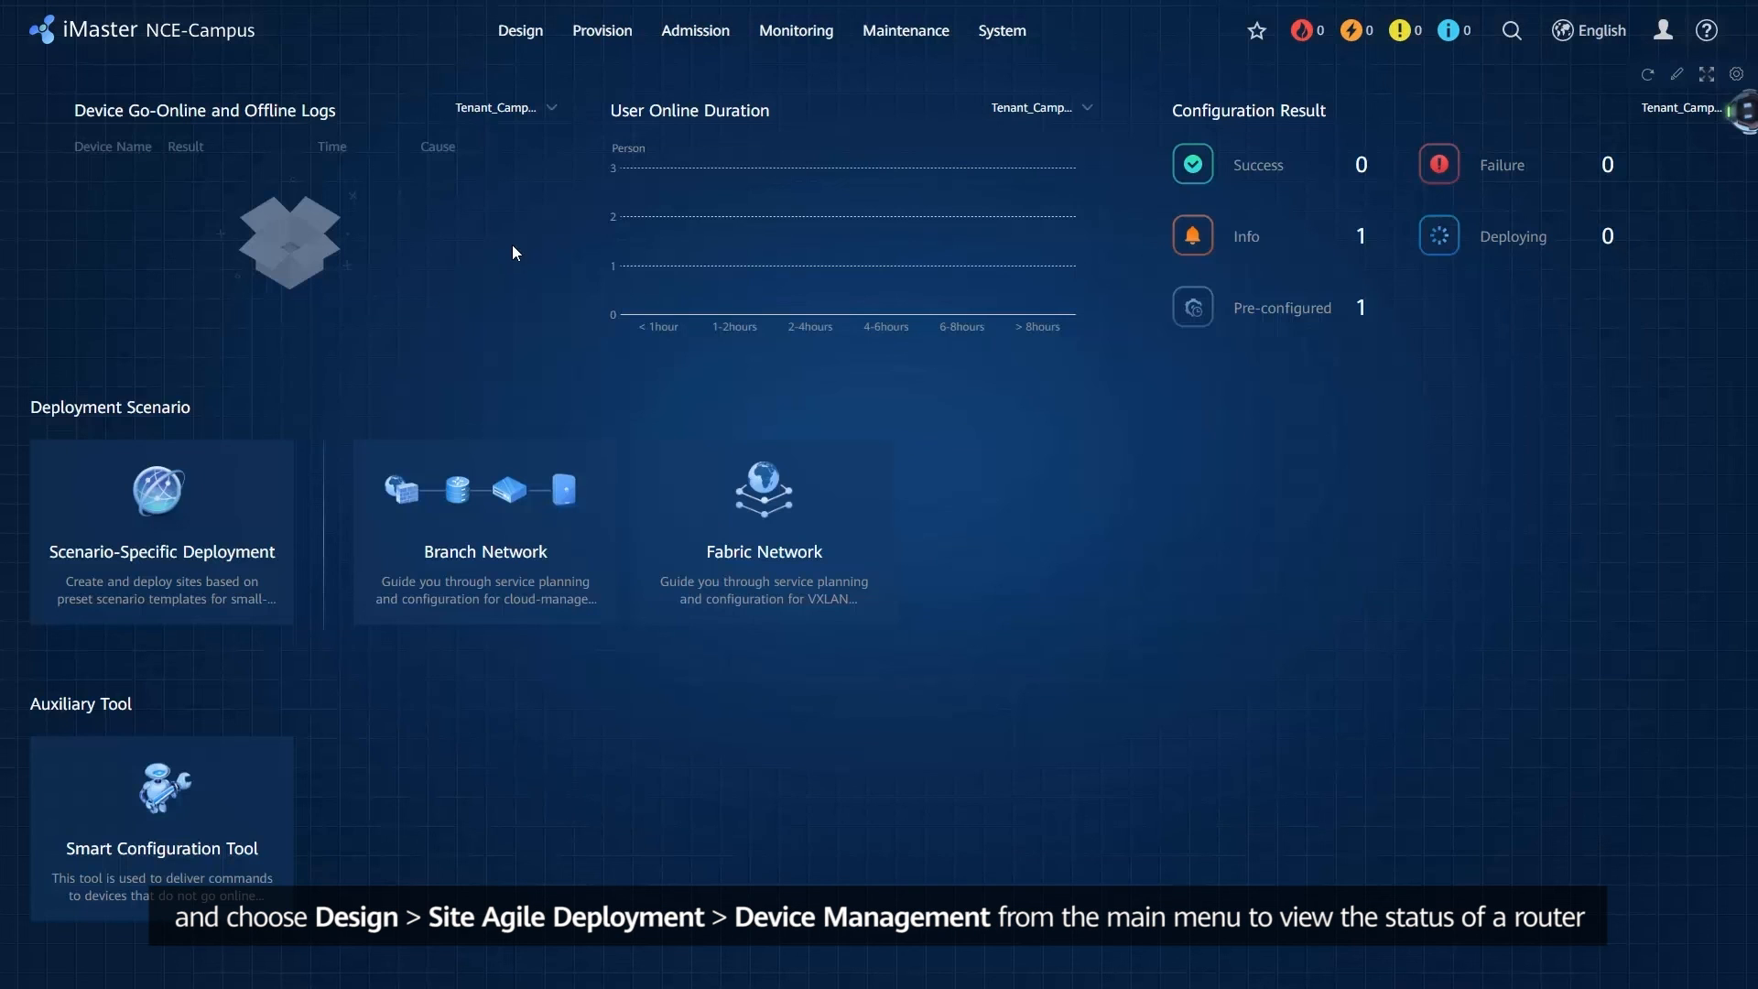
# Reopen Device Management under Design > Site Agile Deployment to view the router's status
pyautogui.click(519, 30)
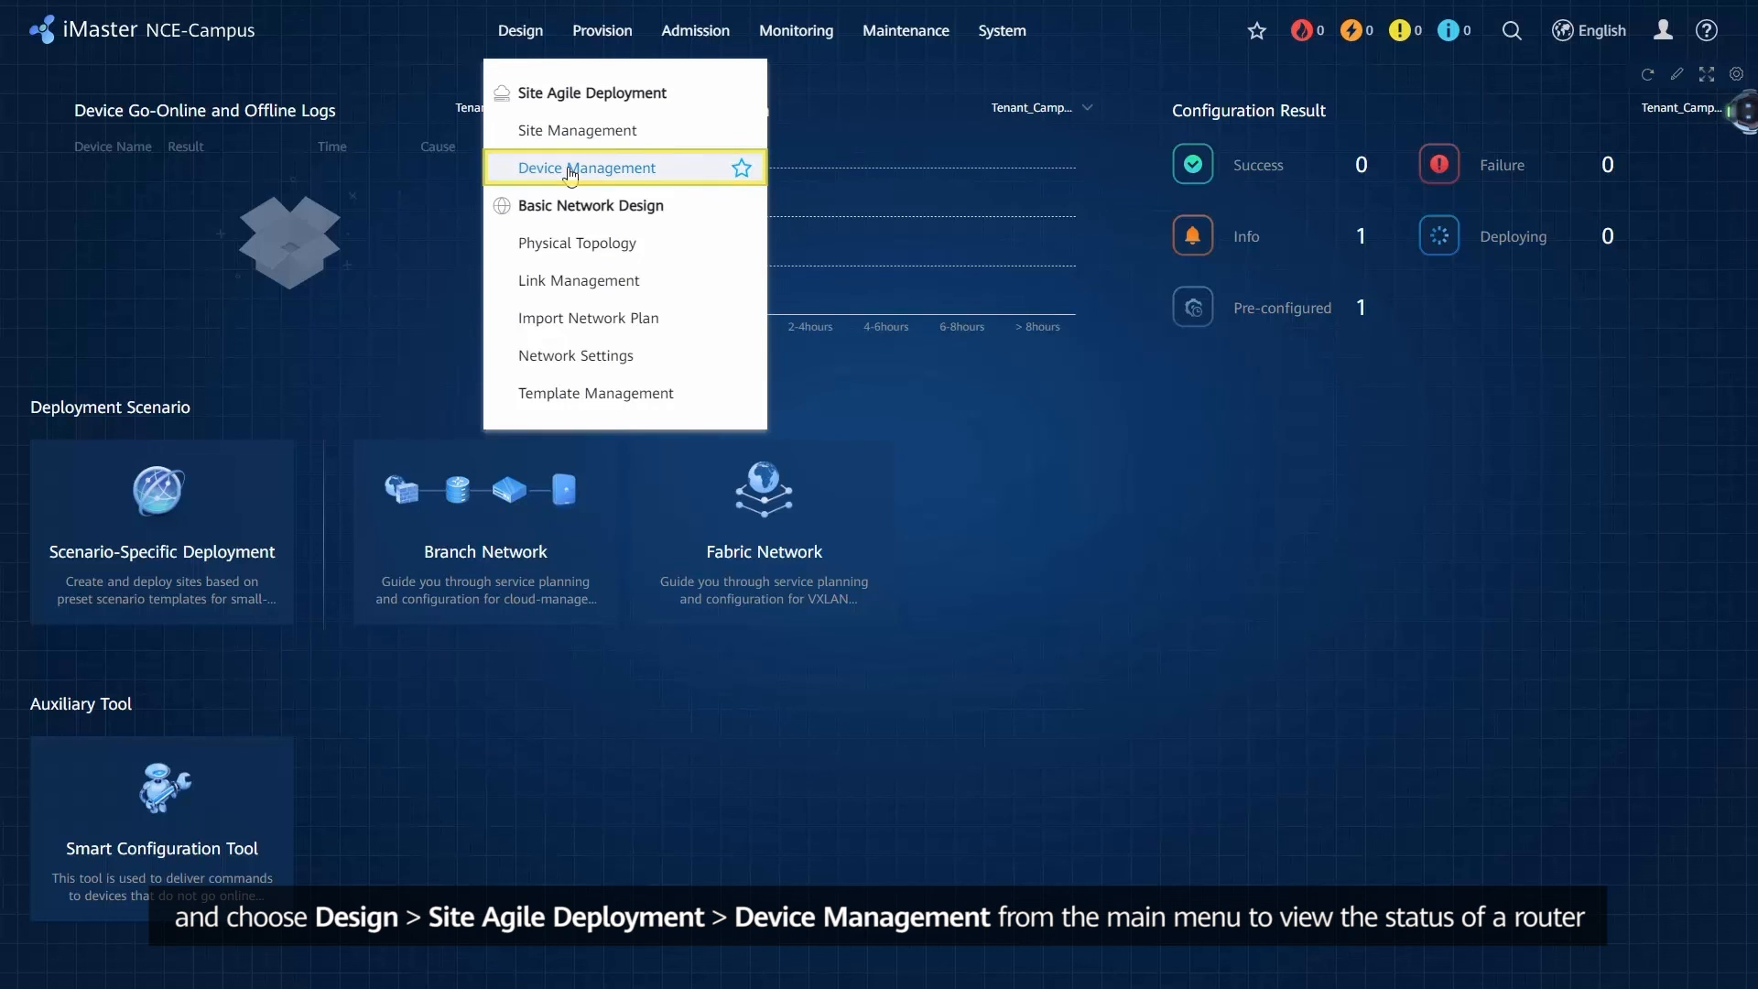
pyautogui.click(586, 166)
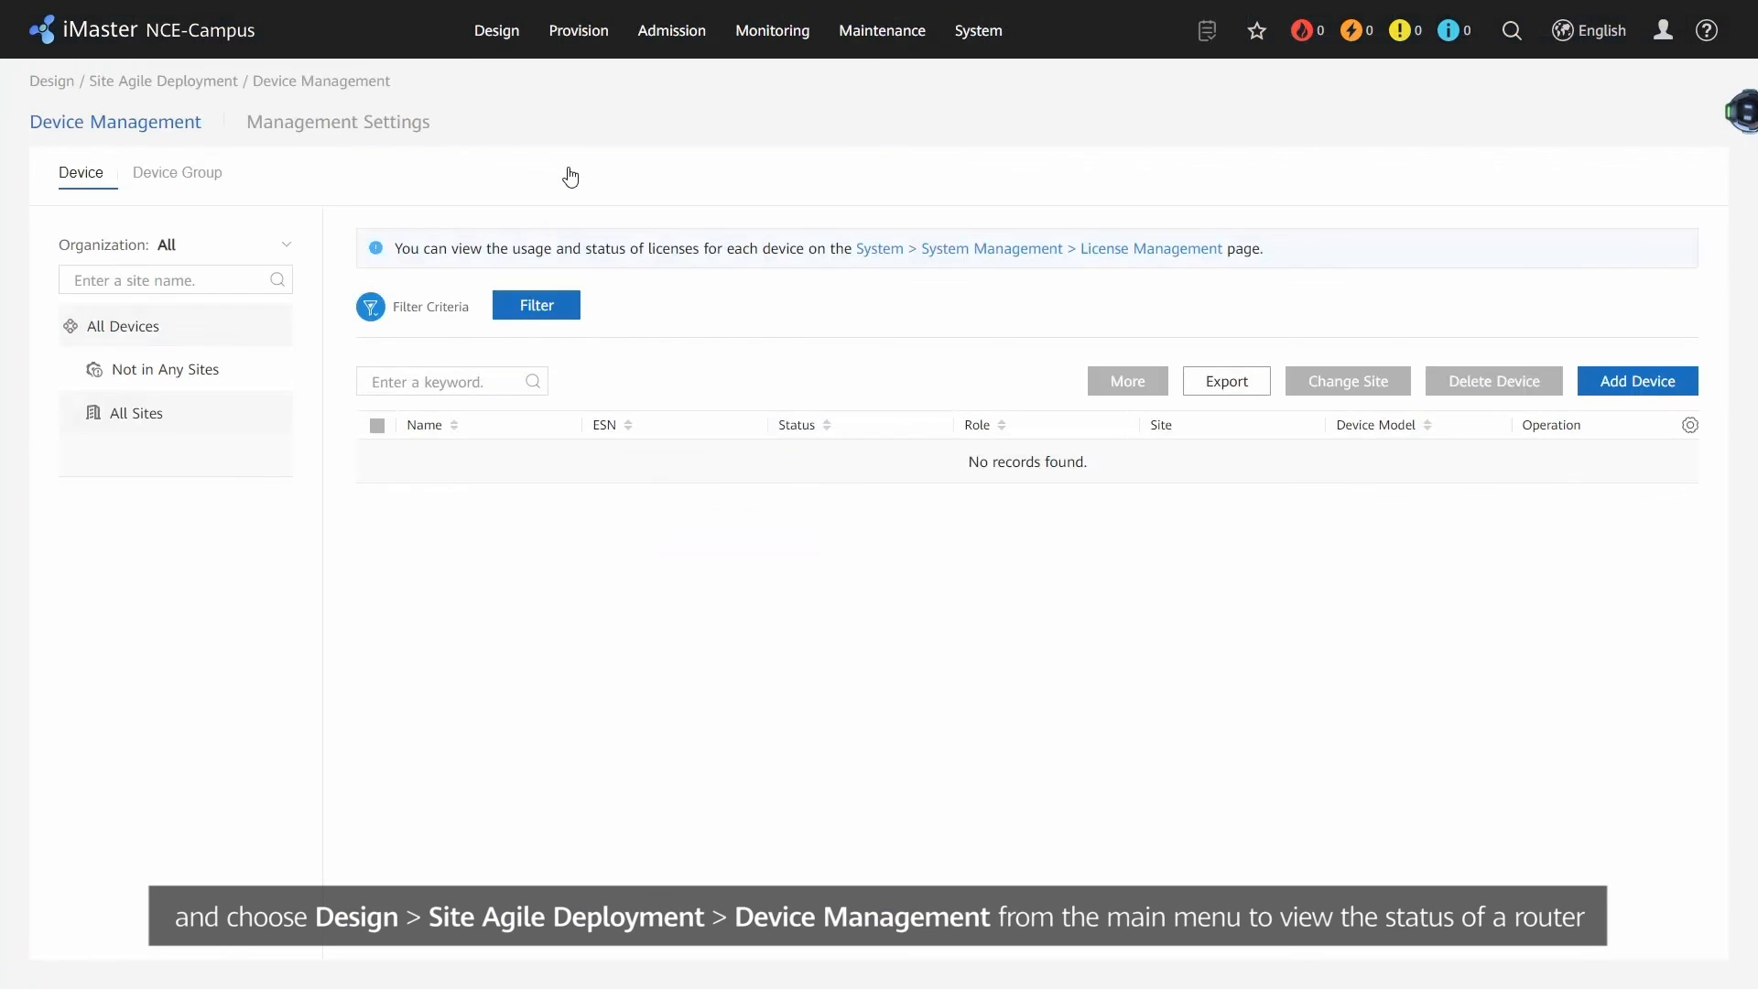